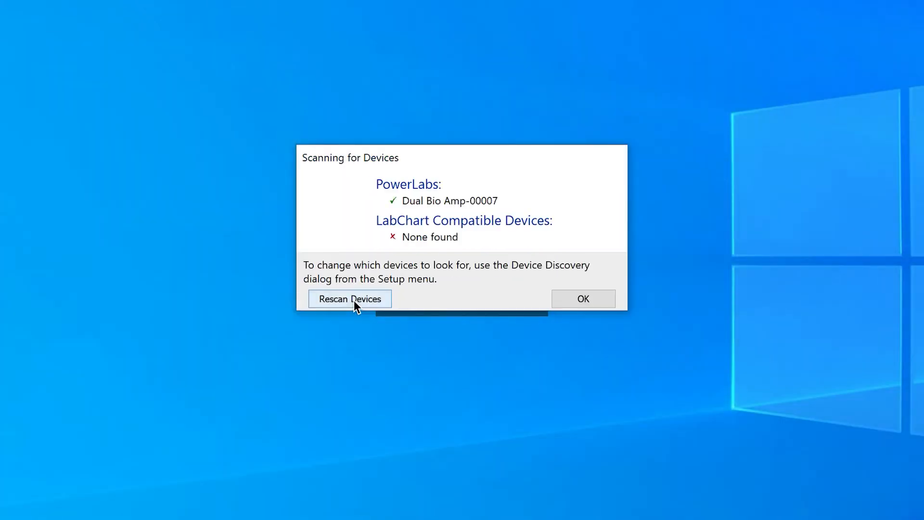
Accept the detected Dual Bio Amp-00007 so the four-channel chart at 1k/s appears
left_click(583, 298)
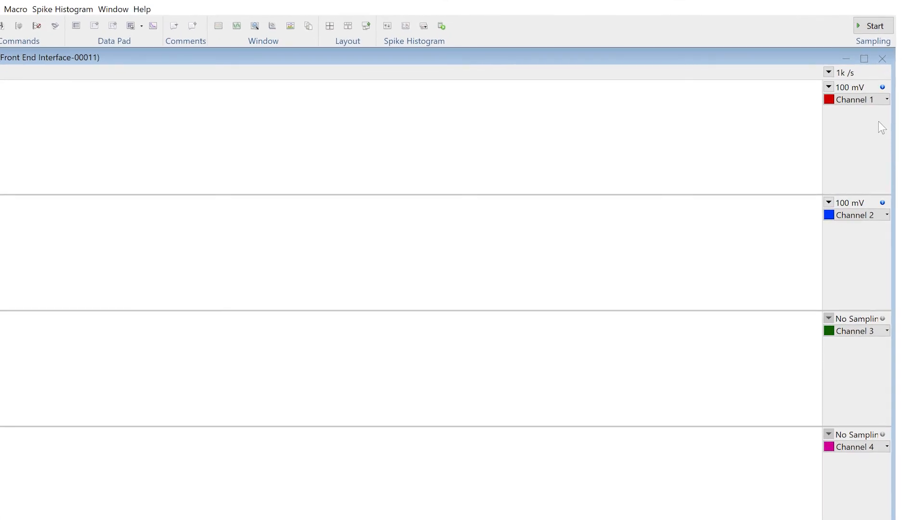
mouse_move(878, 117)
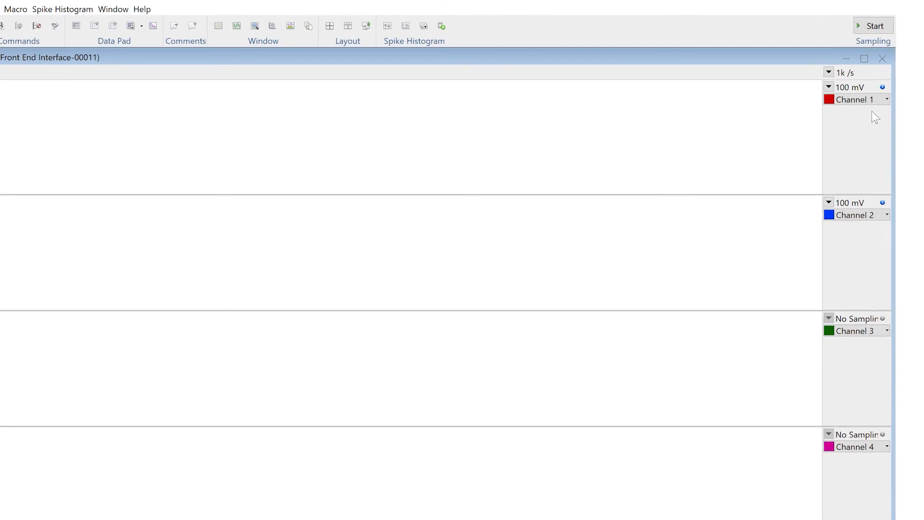
Review Channel 1's Bio Amp settings, keeping the 100 mV range and checking the low pass choices
left_click(886, 99)
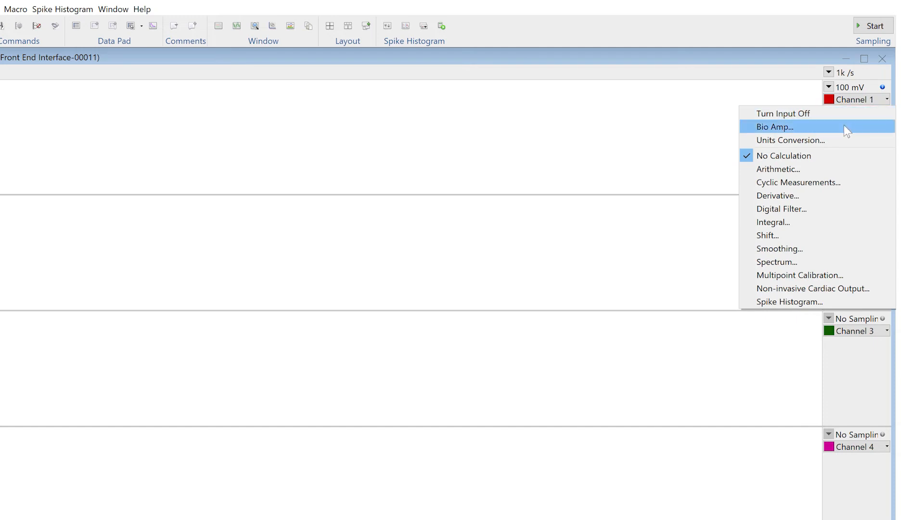
left_click(774, 126)
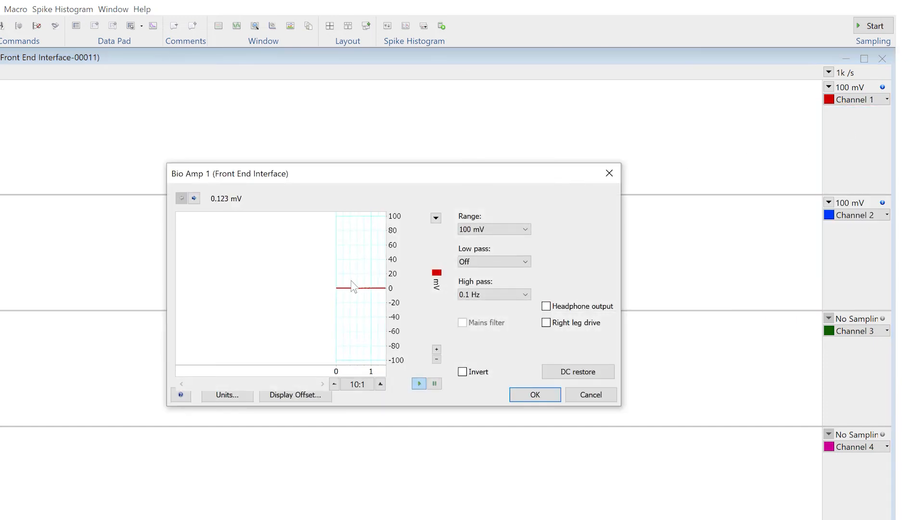
left_click(524, 230)
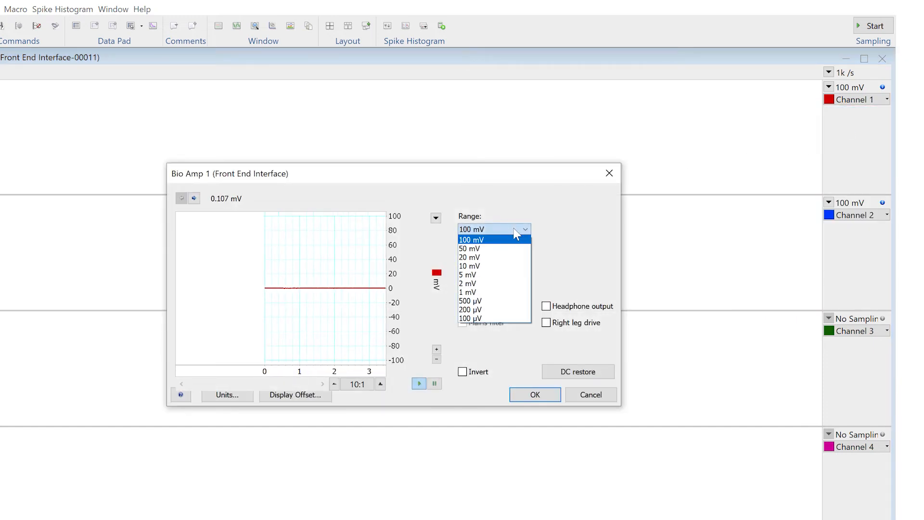
left_click(471, 239)
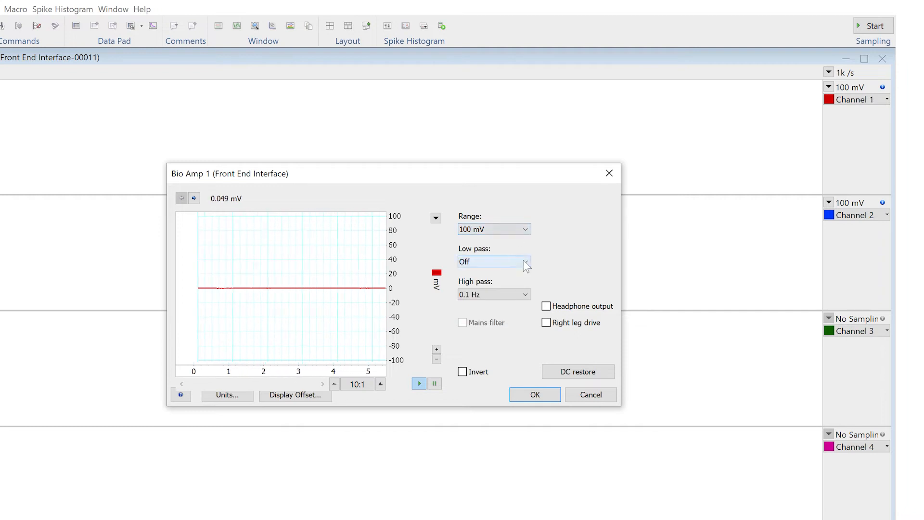
left_click(525, 261)
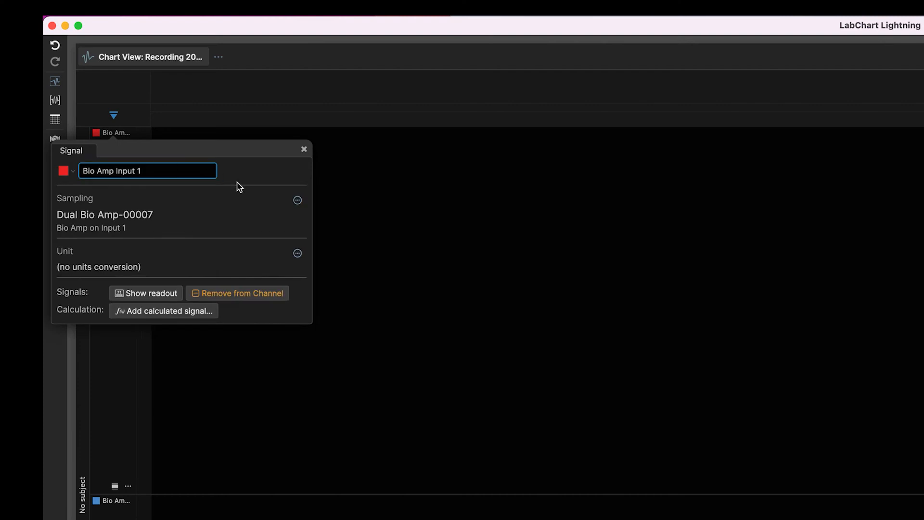
Show Input 1's Bio Amp sampling settings in LabChart Lightning: 1 kHz, 100 mV, 0.1 Hz high pass
left_click(297, 201)
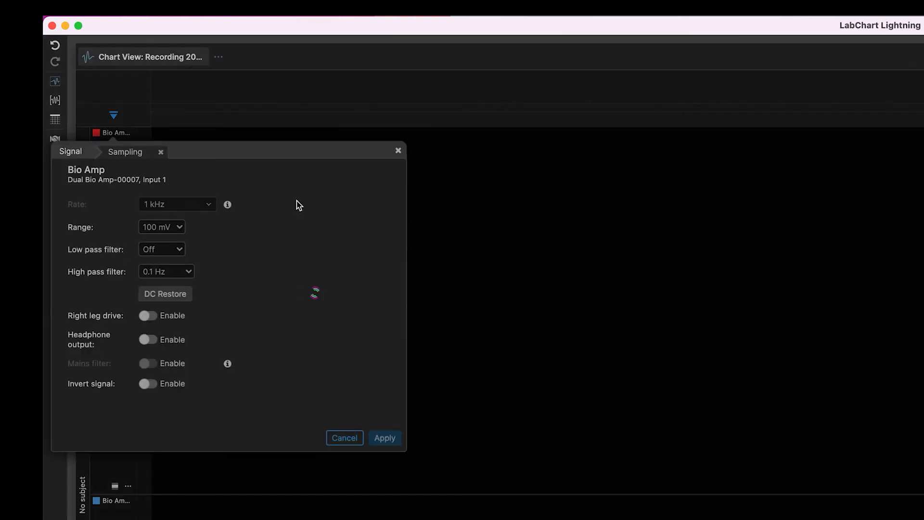